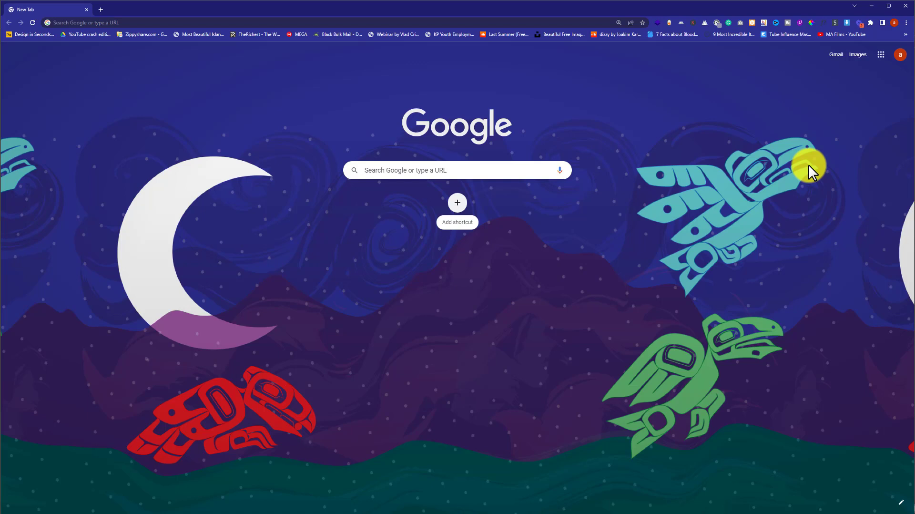
pyautogui.moveTo(527, 108)
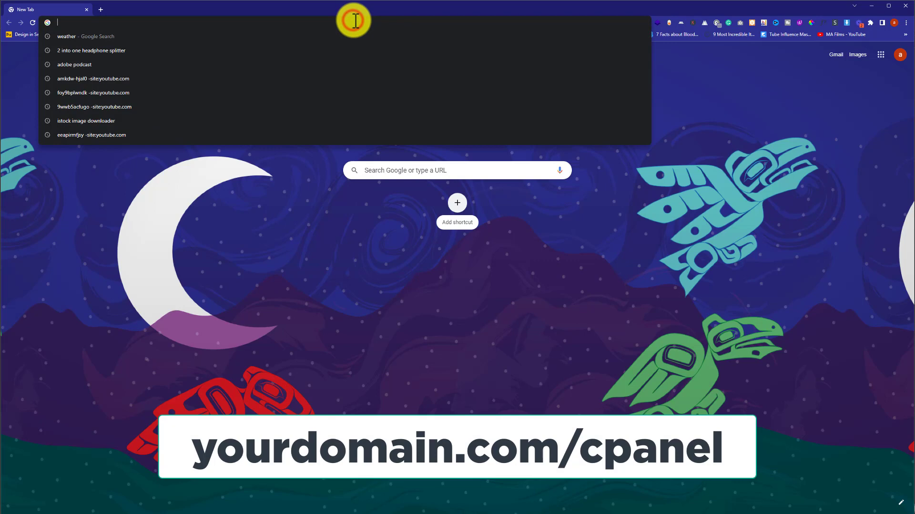
pyautogui.moveTo(354, 21)
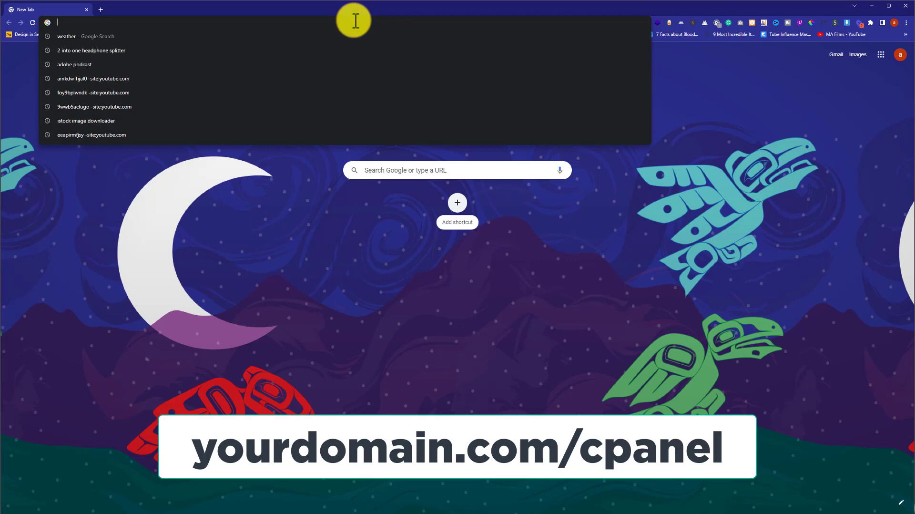
# Navigate Chrome to atharbashir.agency/cpanel to reach the cPanel login page
pyautogui.write('atharbashir.agency/cpanel')
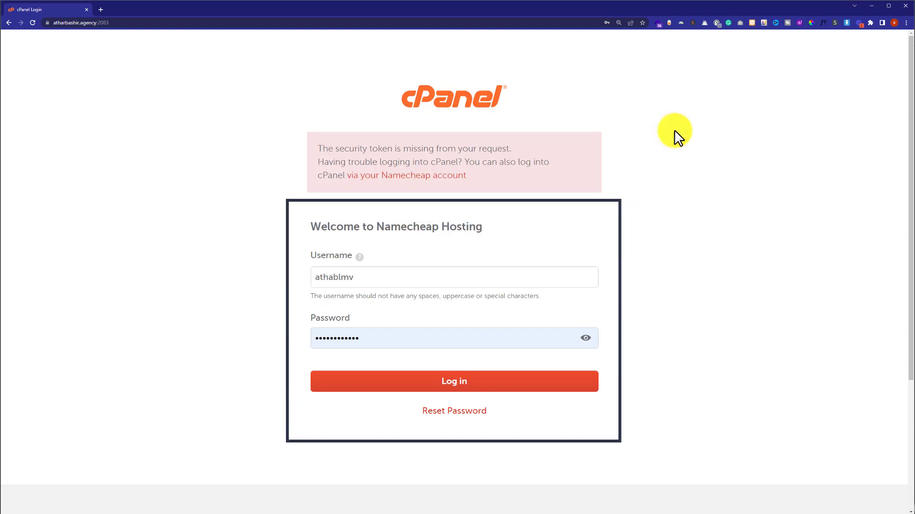
pyautogui.moveTo(678, 171)
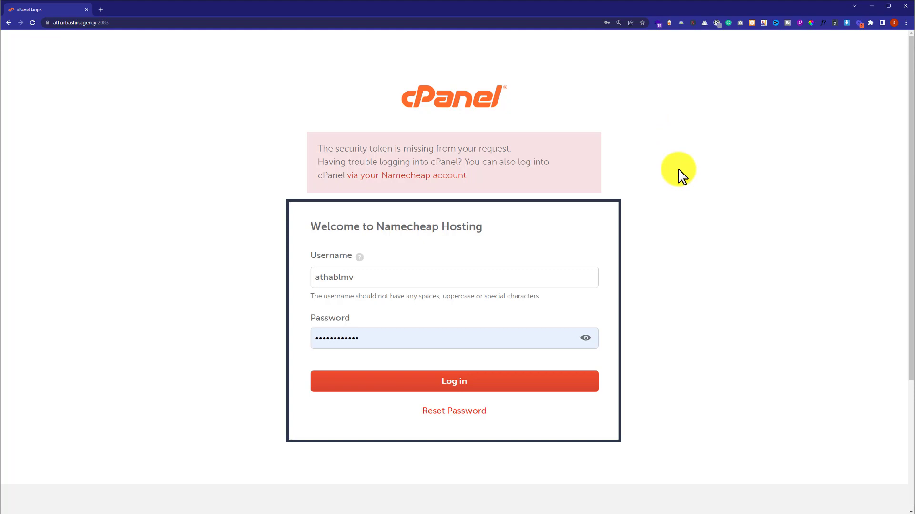
# Log in to cPanel with the pre-filled username and password
pyautogui.click(454, 380)
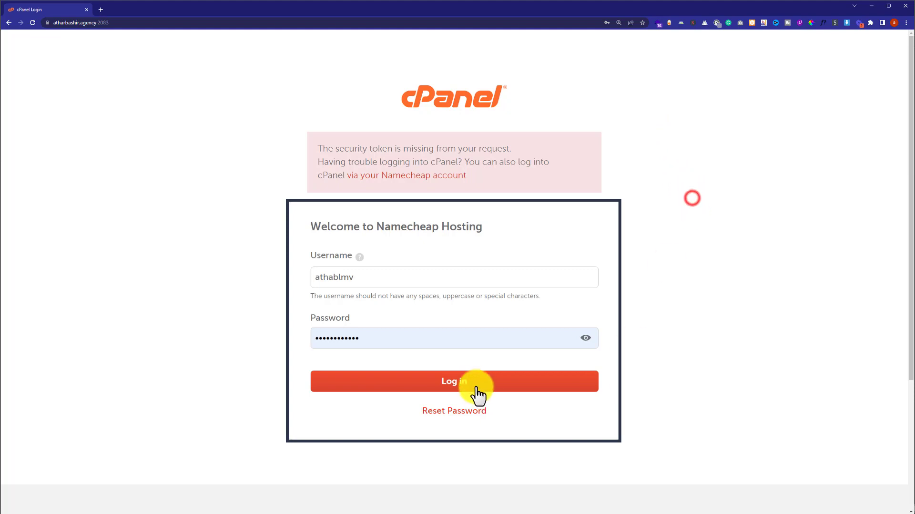
pyautogui.click(454, 380)
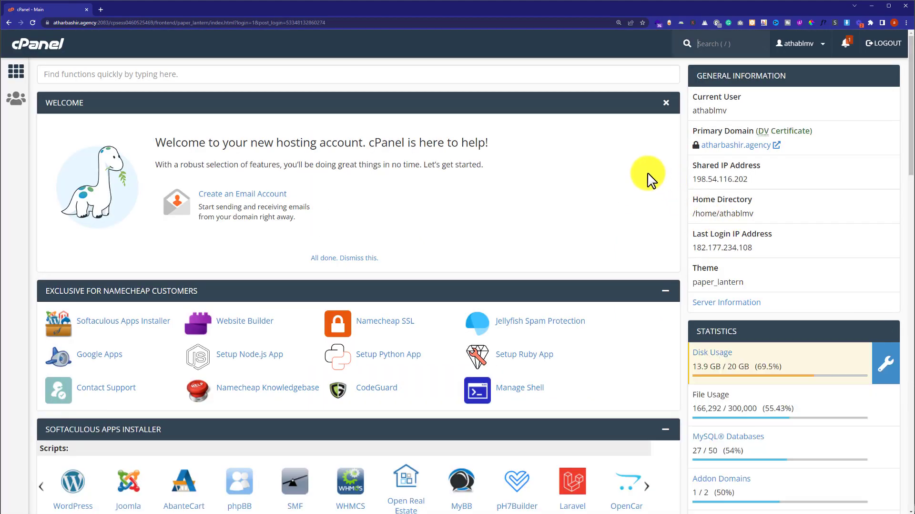
pyautogui.moveTo(620, 143)
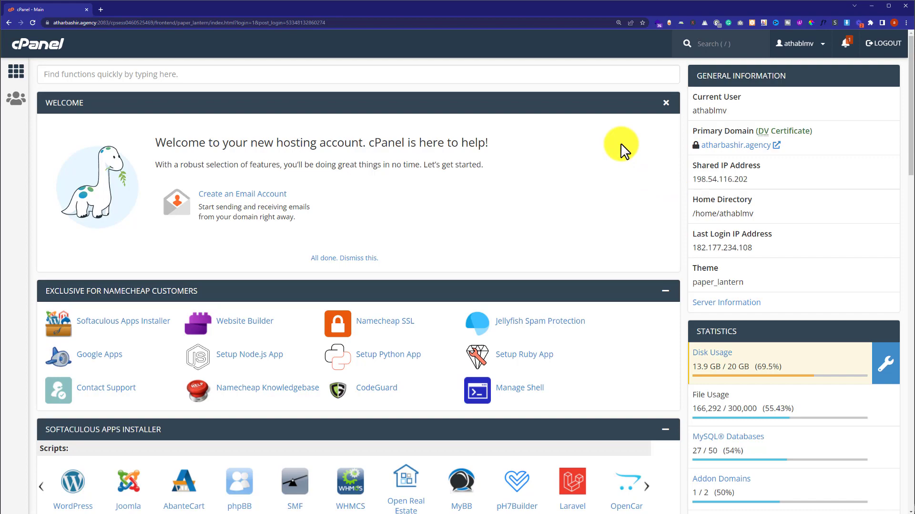
# Go to Email Accounts in the dashboard's EMAIL section
pyautogui.scroll(-3)
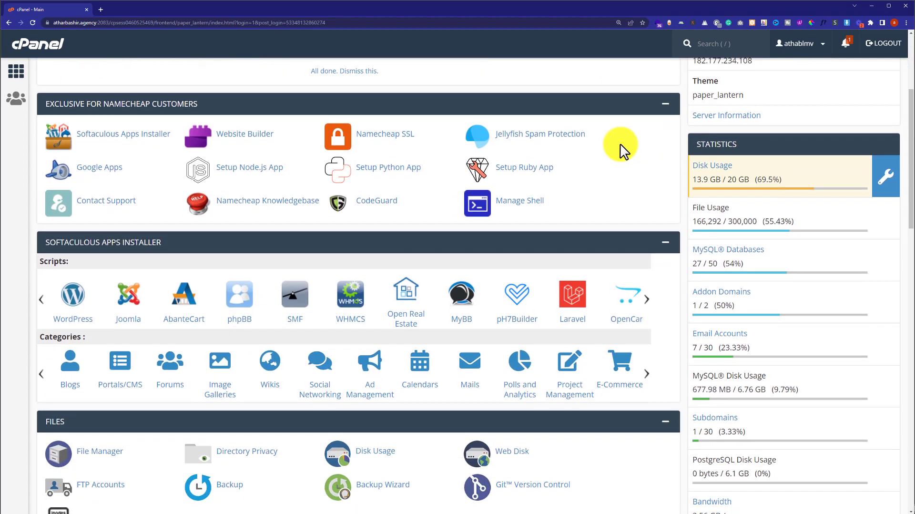
pyautogui.scroll(-3)
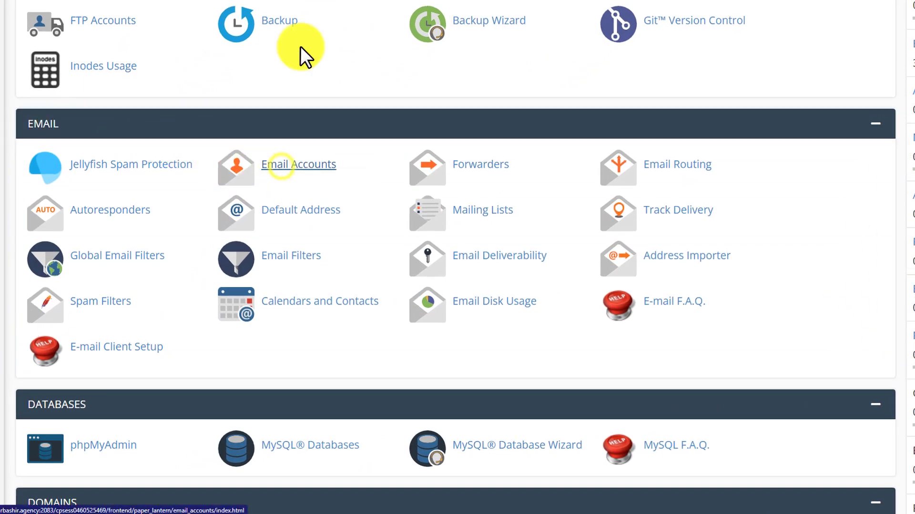
pyautogui.click(299, 164)
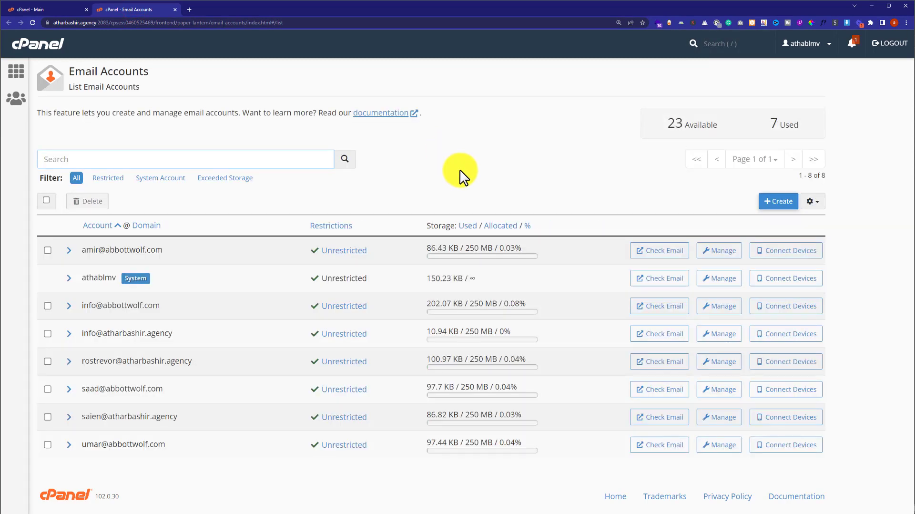
pyautogui.moveTo(473, 156)
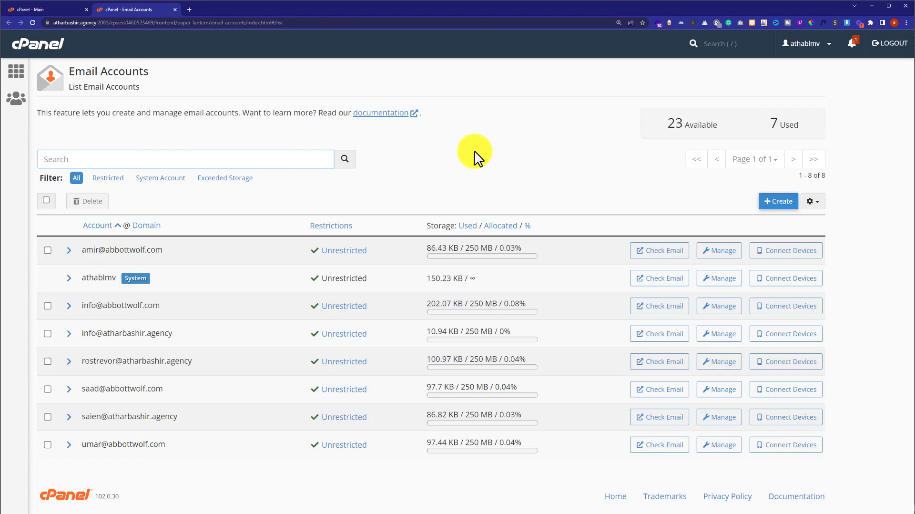
pyautogui.moveTo(546, 335)
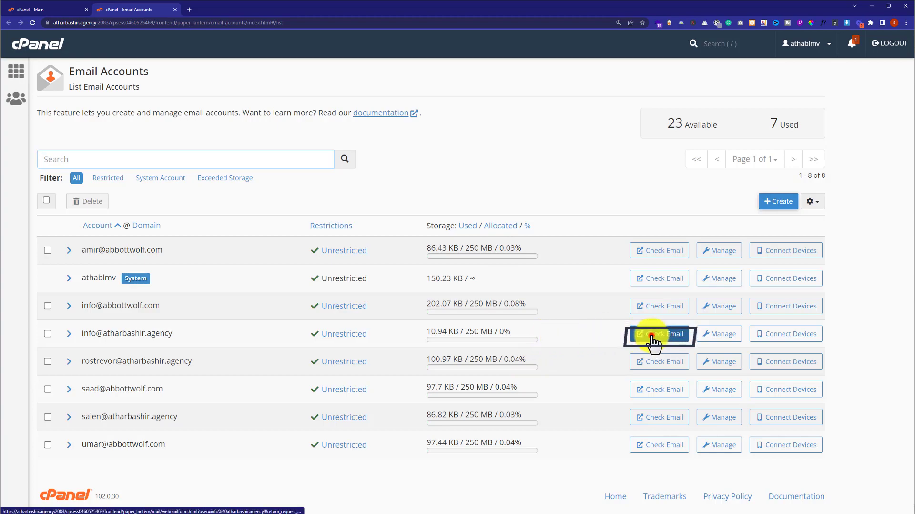
pyautogui.click(659, 333)
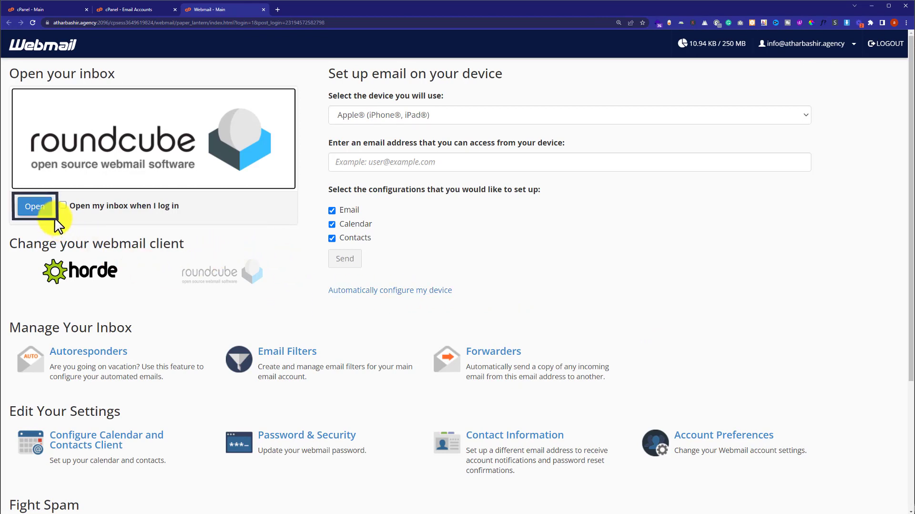
pyautogui.click(35, 205)
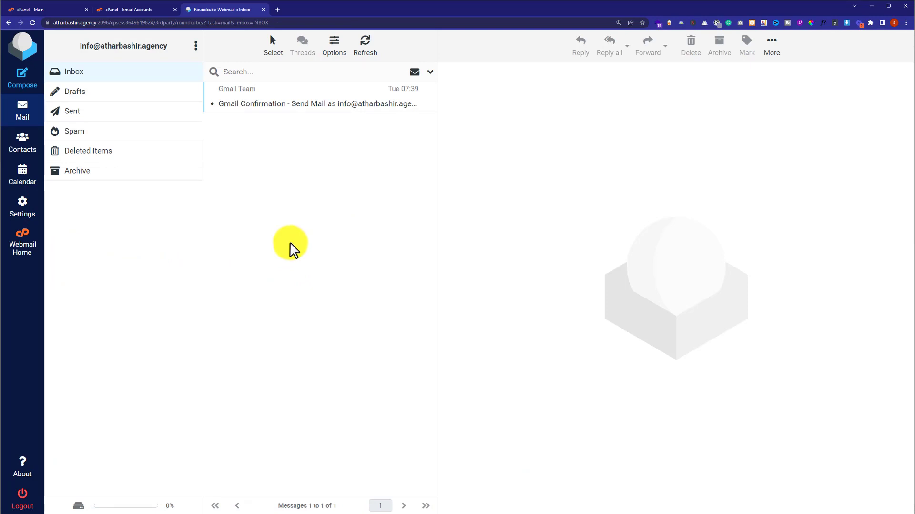
pyautogui.moveTo(291, 238)
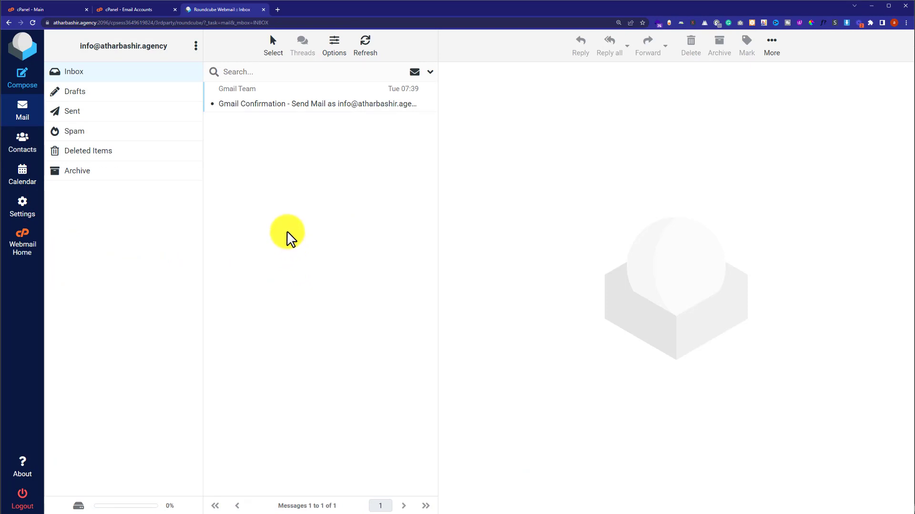